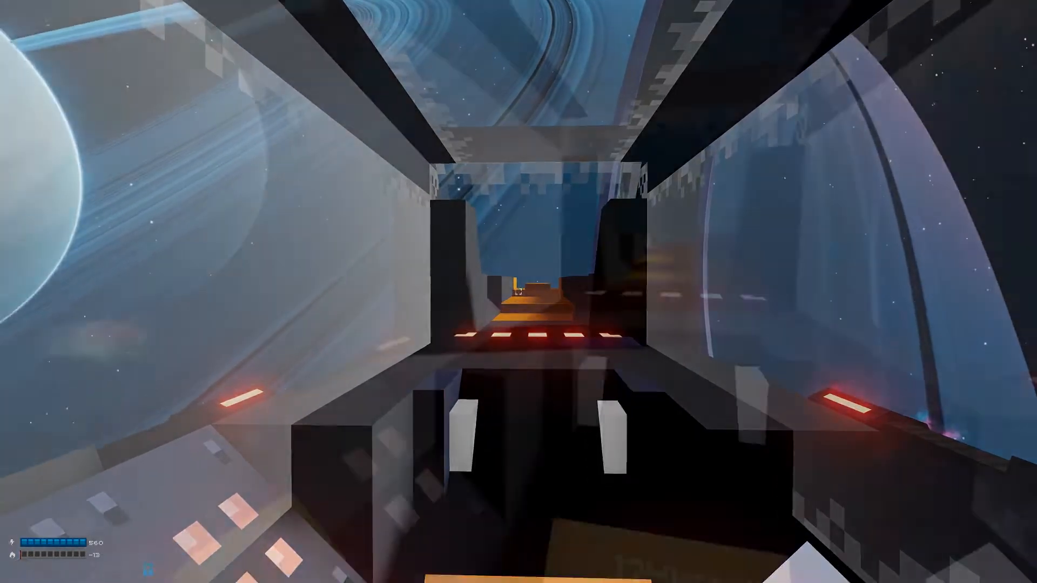
{"action": "mouse_move", "coordinate": [519, 294]}
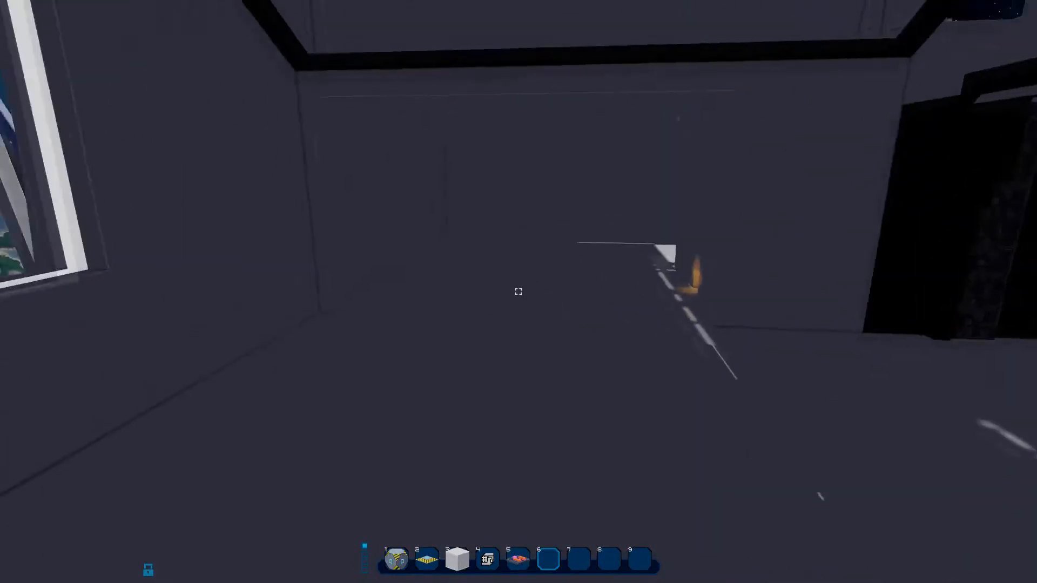
{"action": "mouse_move", "coordinate": [518, 291]}
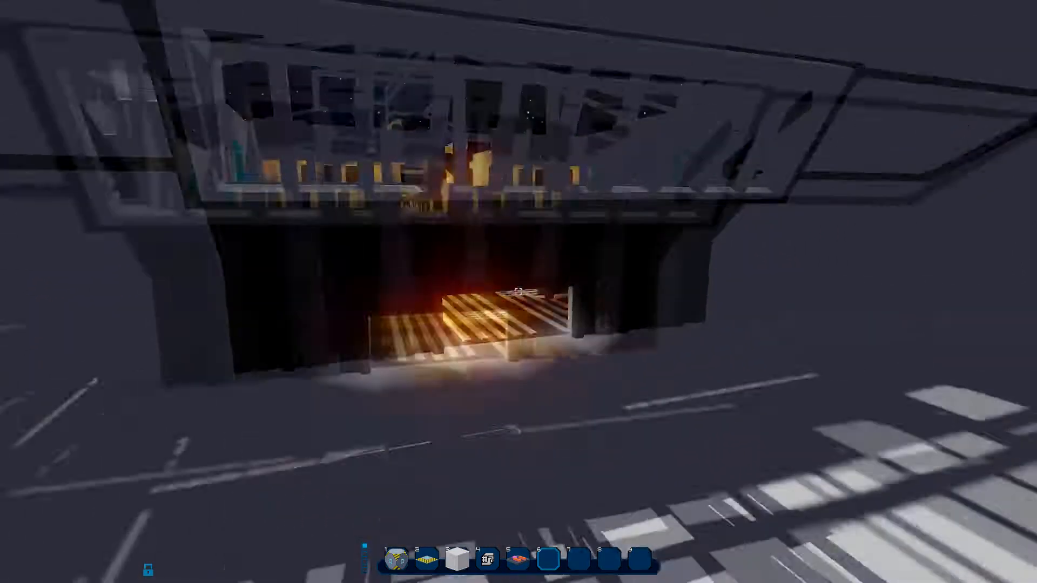
{"action": "mouse_move", "coordinate": [518, 292]}
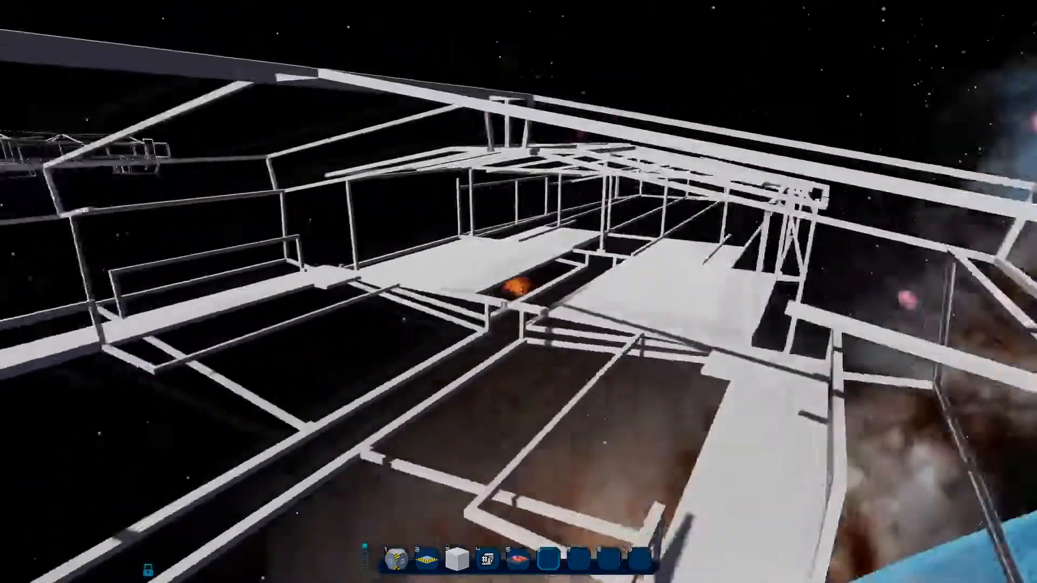
{"action": "mouse_move", "coordinate": [519, 292]}
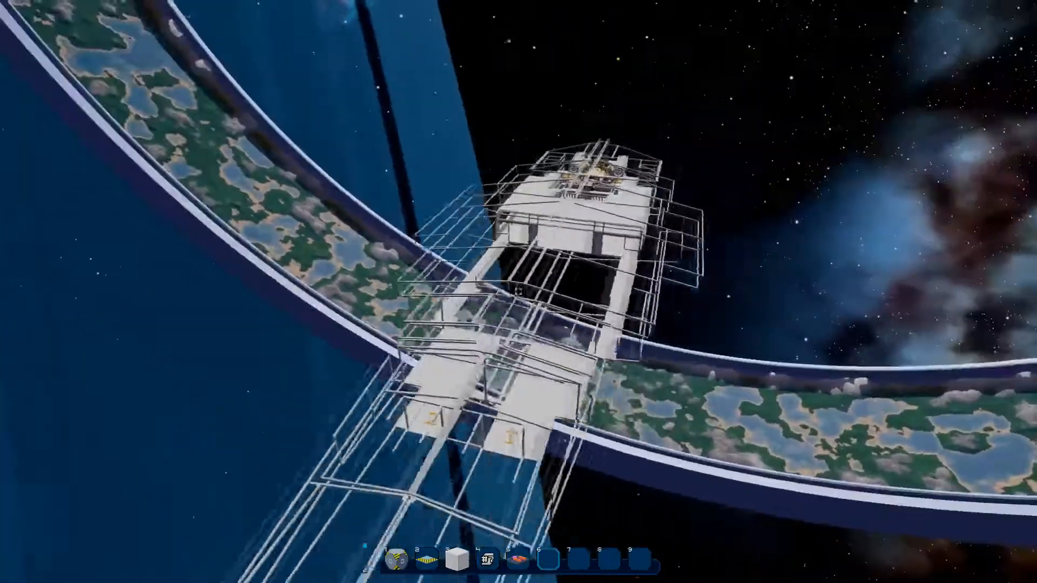
{"action": "mouse_move", "coordinate": [520, 307]}
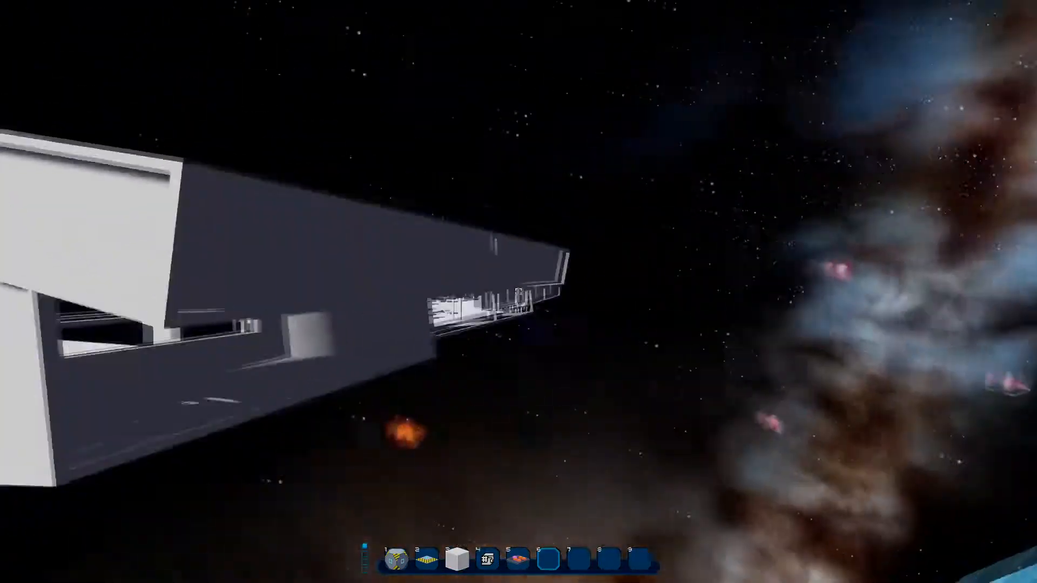
{"action": "mouse_move", "coordinate": [518, 292]}
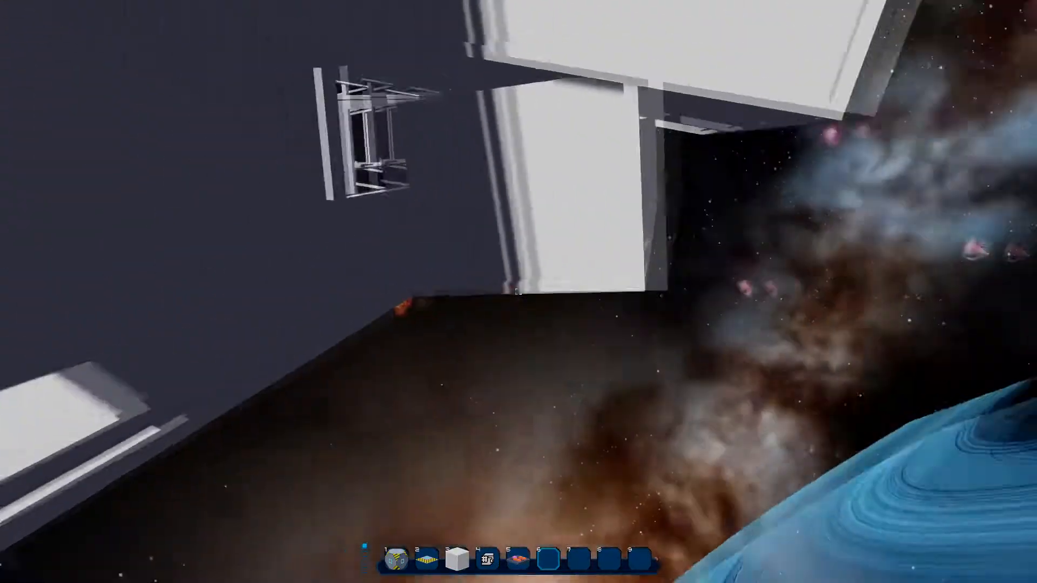